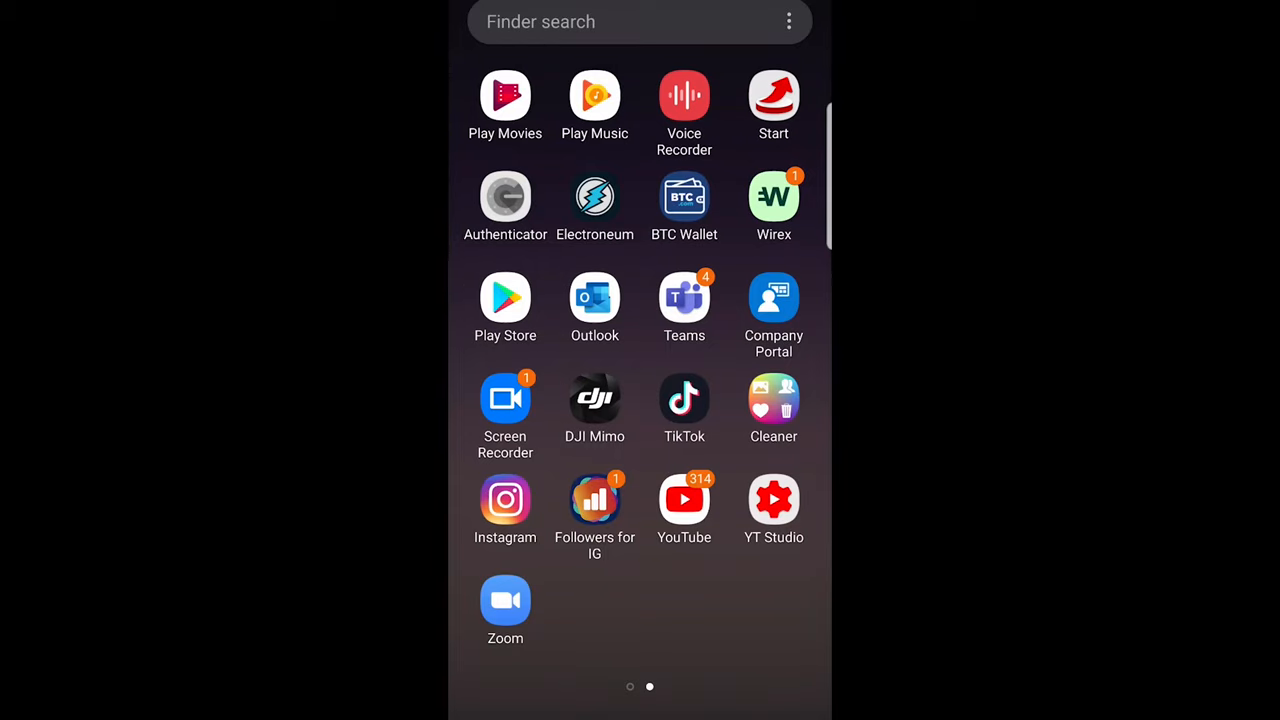
- Launch the YouTube app from the home screen and bring up the Account menu via the profile avatar
{"action": "scroll", "scroll_direction": "right", "scroll_amount": 3}
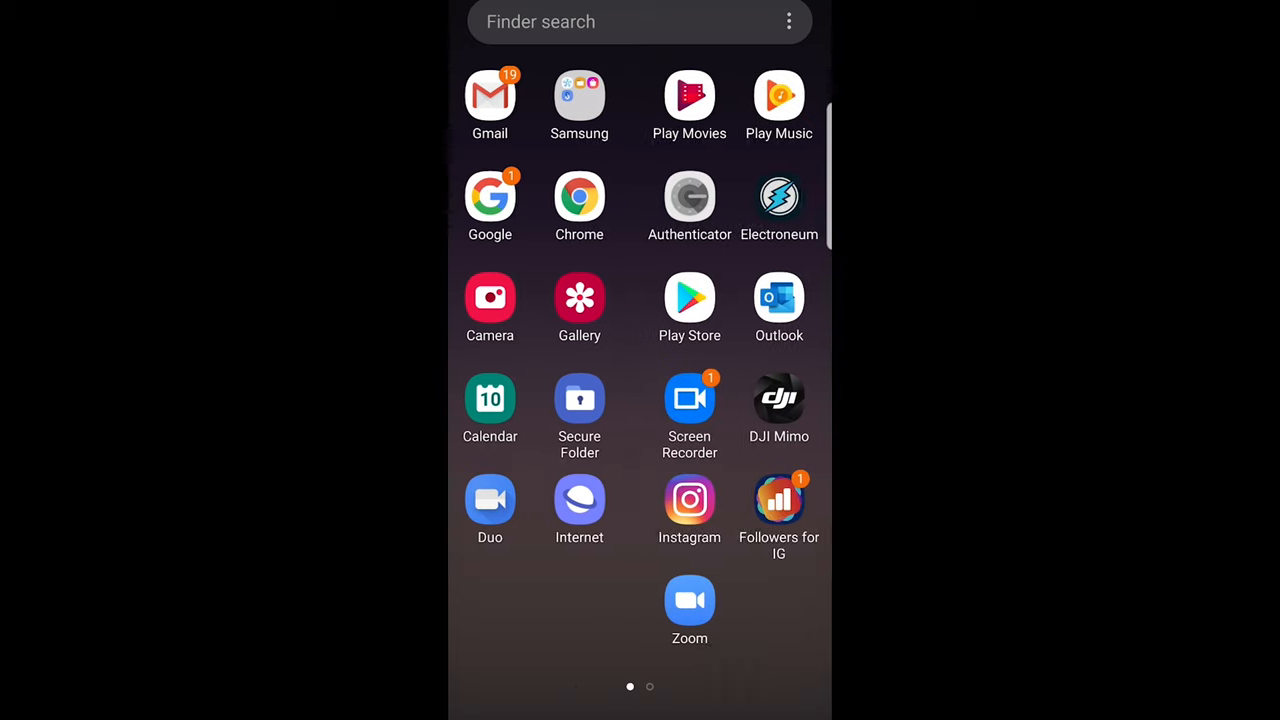
{"action": "scroll", "scroll_direction": "left", "scroll_amount": 3}
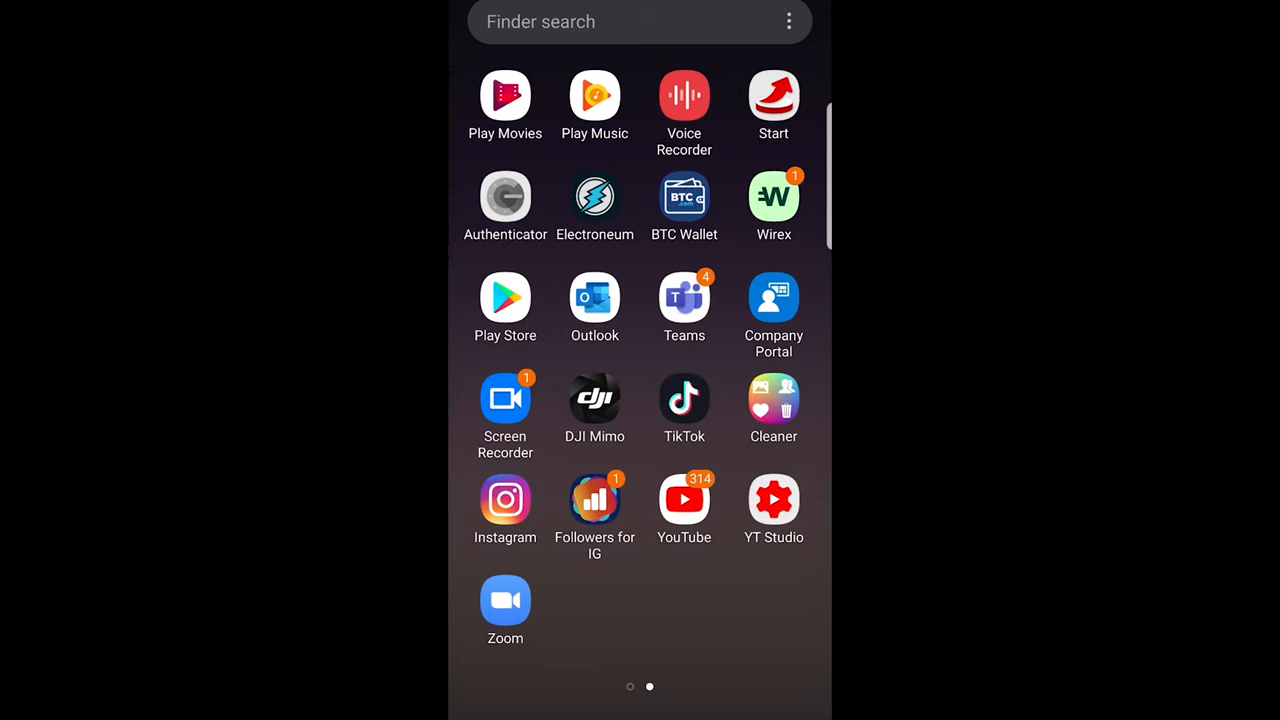
{"action": "left_click", "coordinate": [684, 498]}
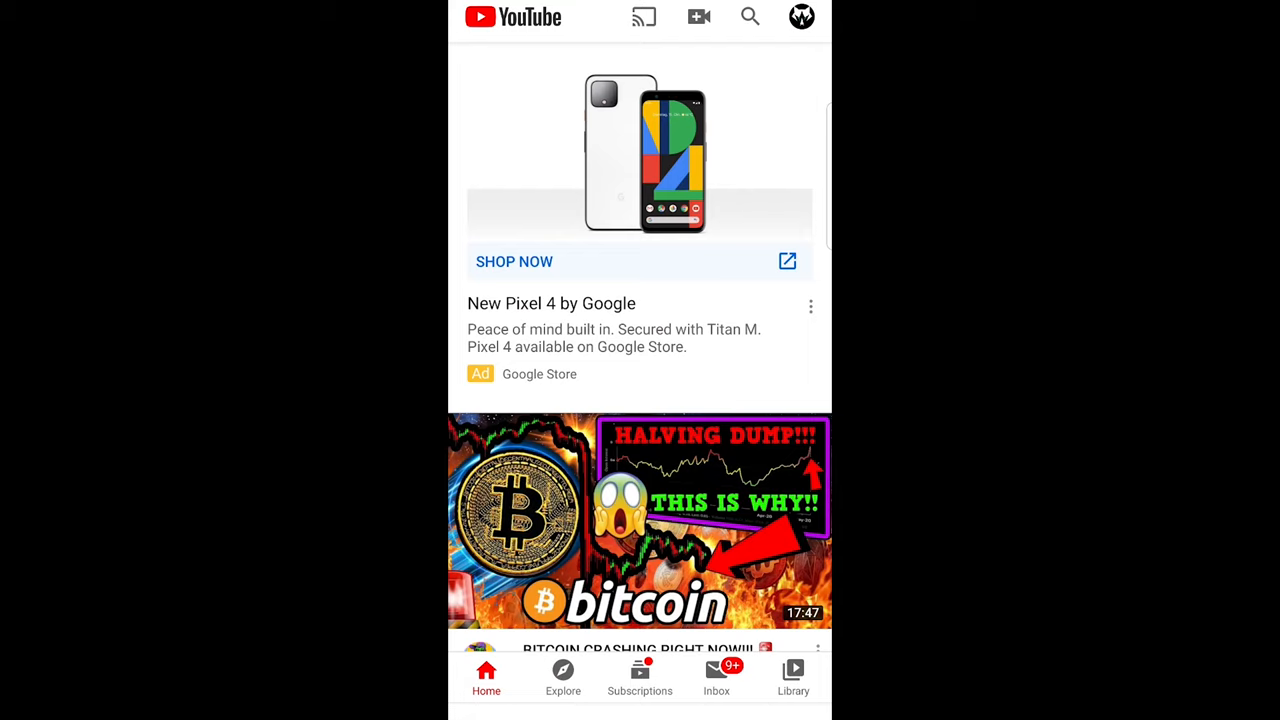
{"action": "left_click", "coordinate": [800, 16]}
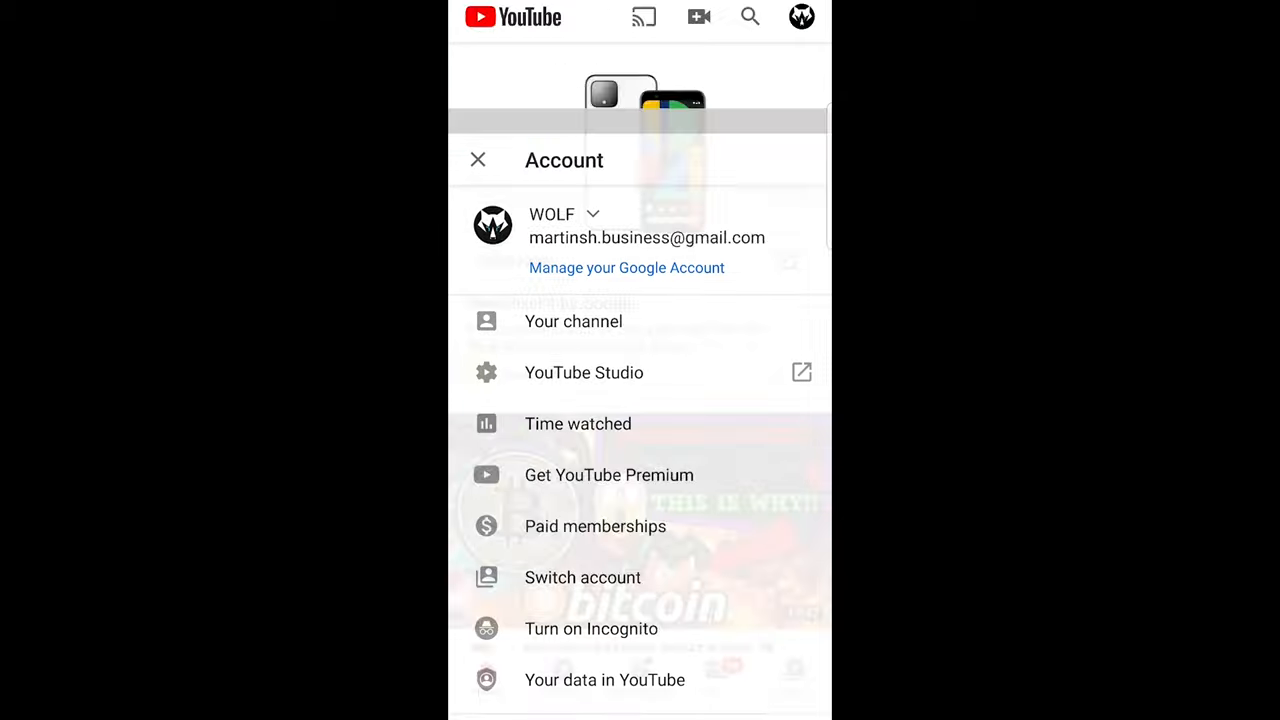
- Go to the WOLF channel's Videos list and request deletion of the fireworks animation video
{"action": "left_click", "coordinate": [572, 320]}
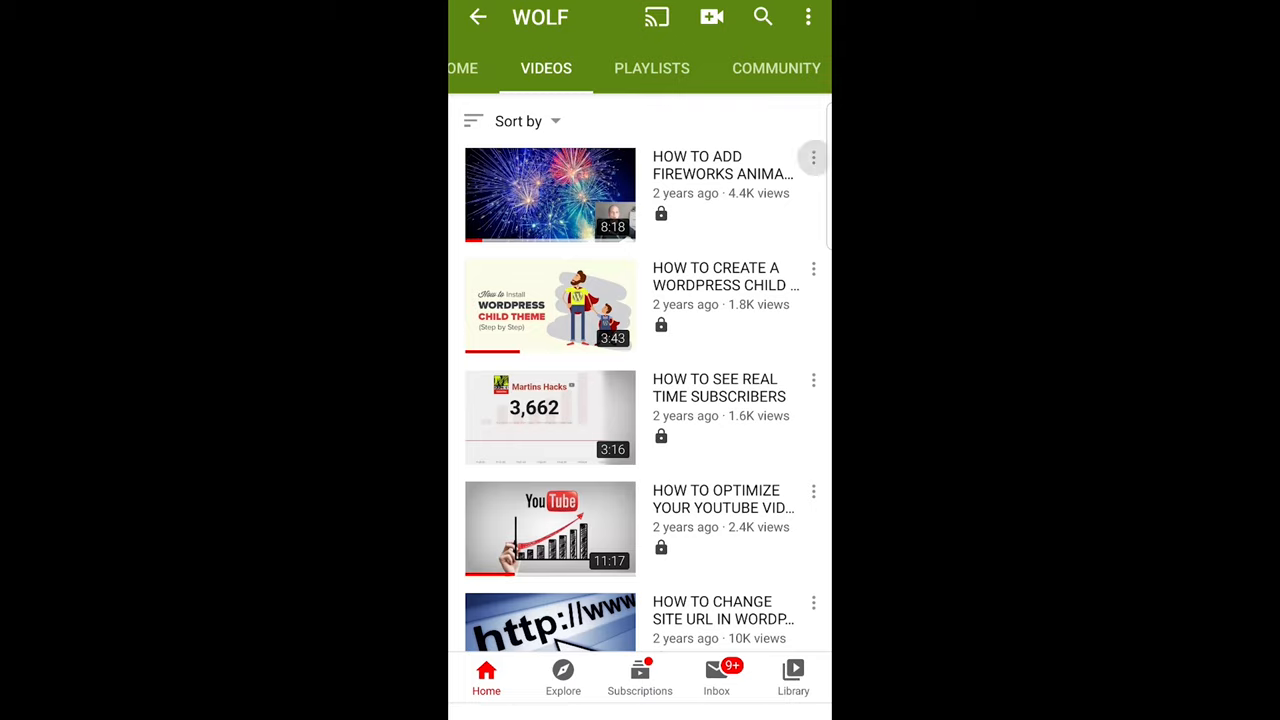
{"action": "left_click", "coordinate": [812, 156]}
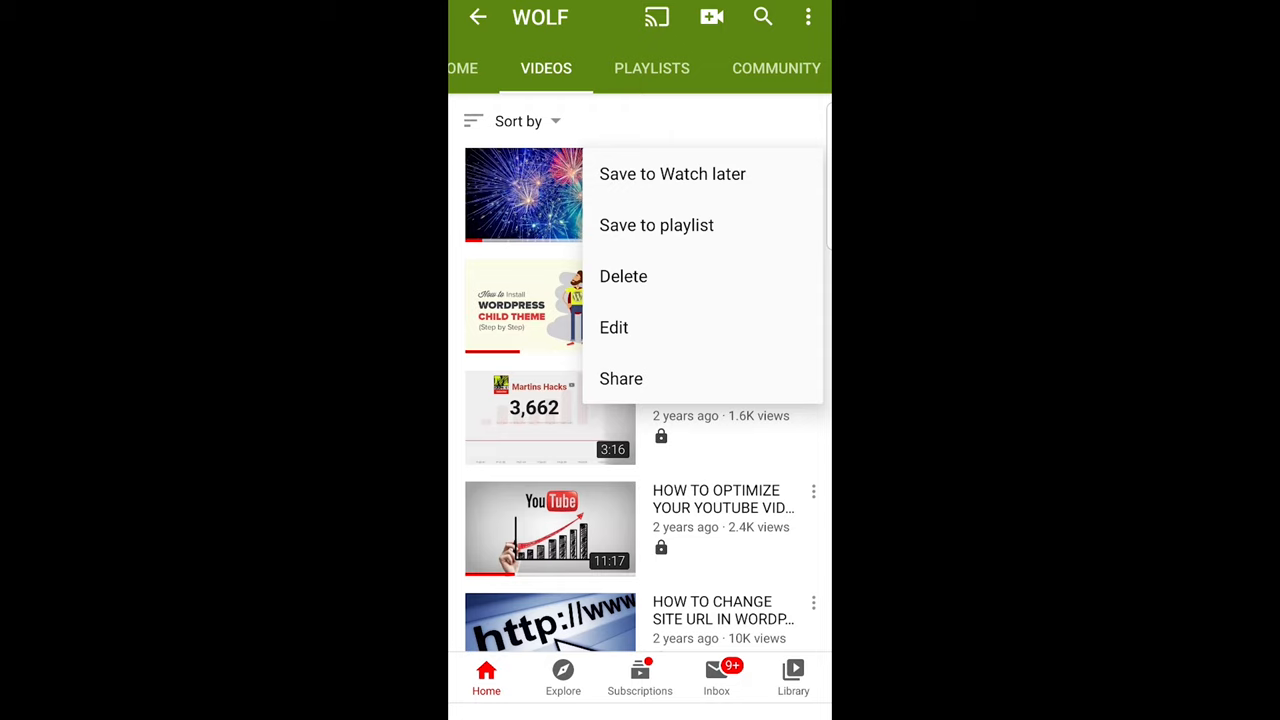
{"action": "left_click", "coordinate": [624, 276]}
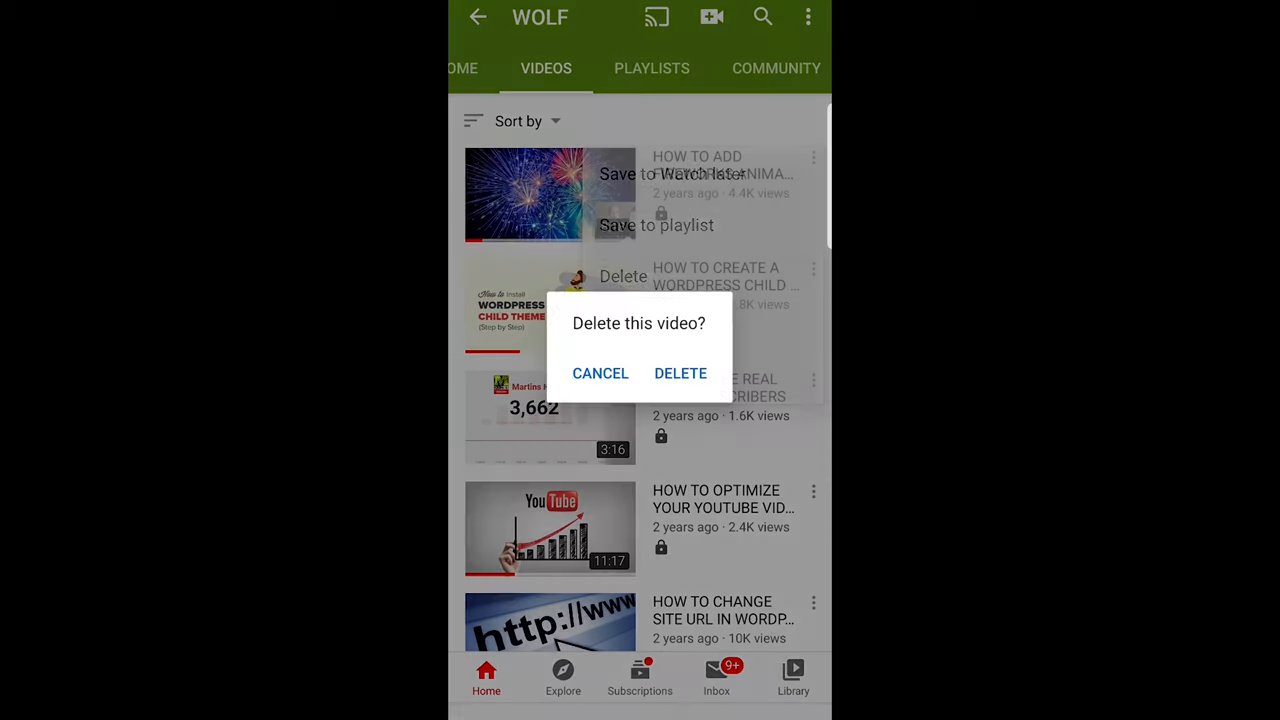